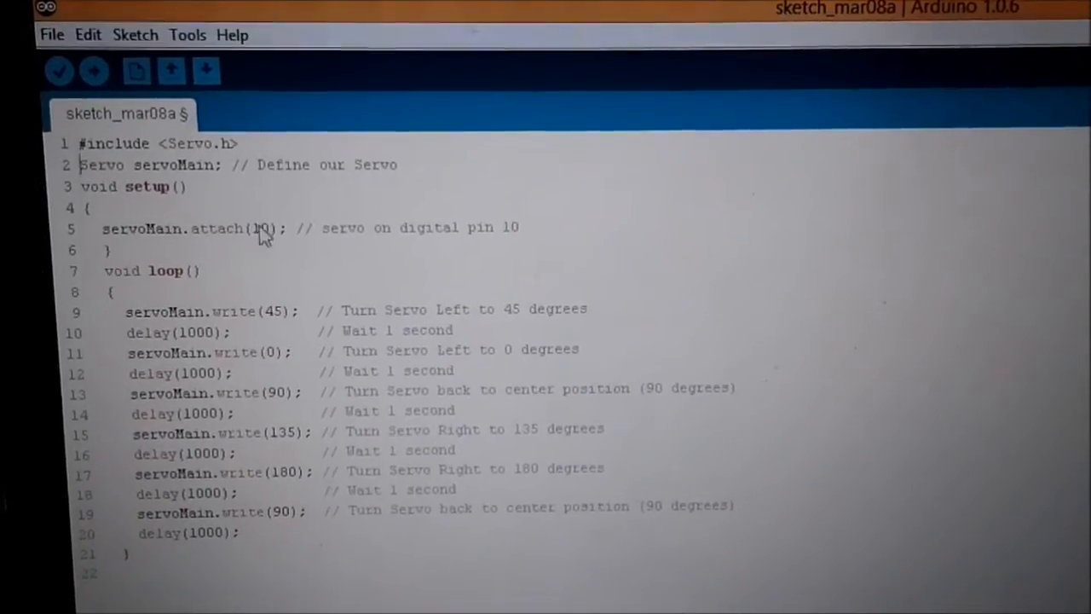
Scroll through the Objective_3 sketch and bring up the Serial Monitor.
{"action": "left_click", "coordinate": [58, 71]}
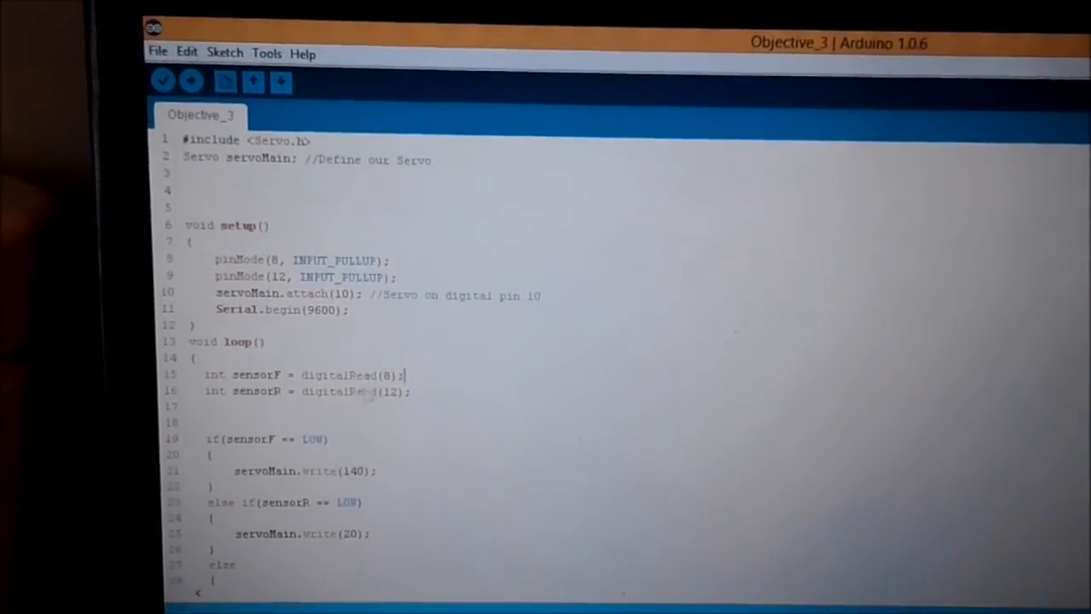
{"action": "scroll", "scroll_direction": "down", "scroll_amount": 3}
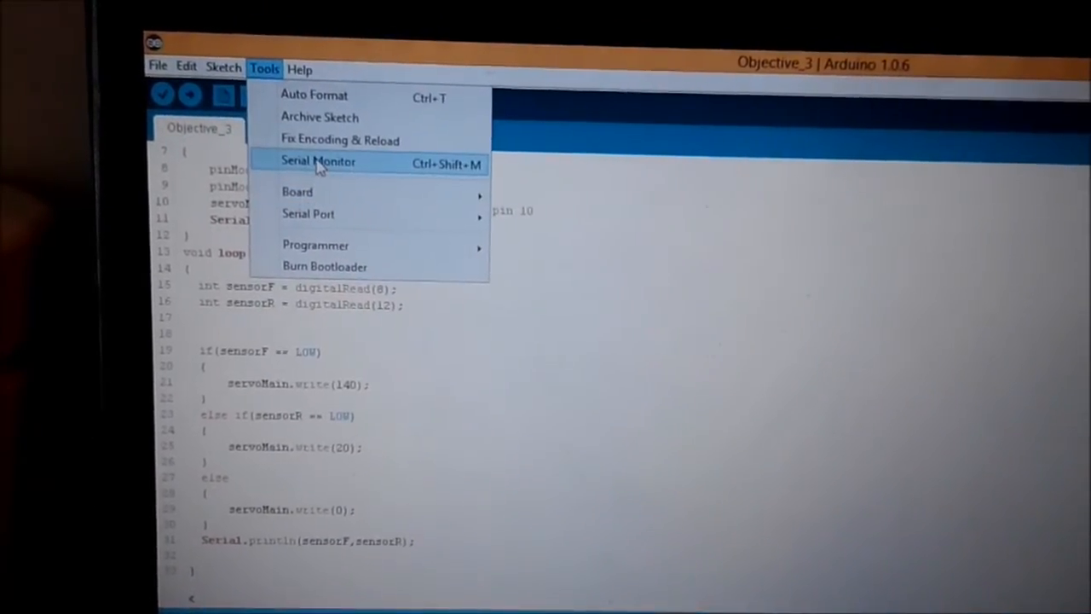
{"action": "left_click", "coordinate": [318, 161]}
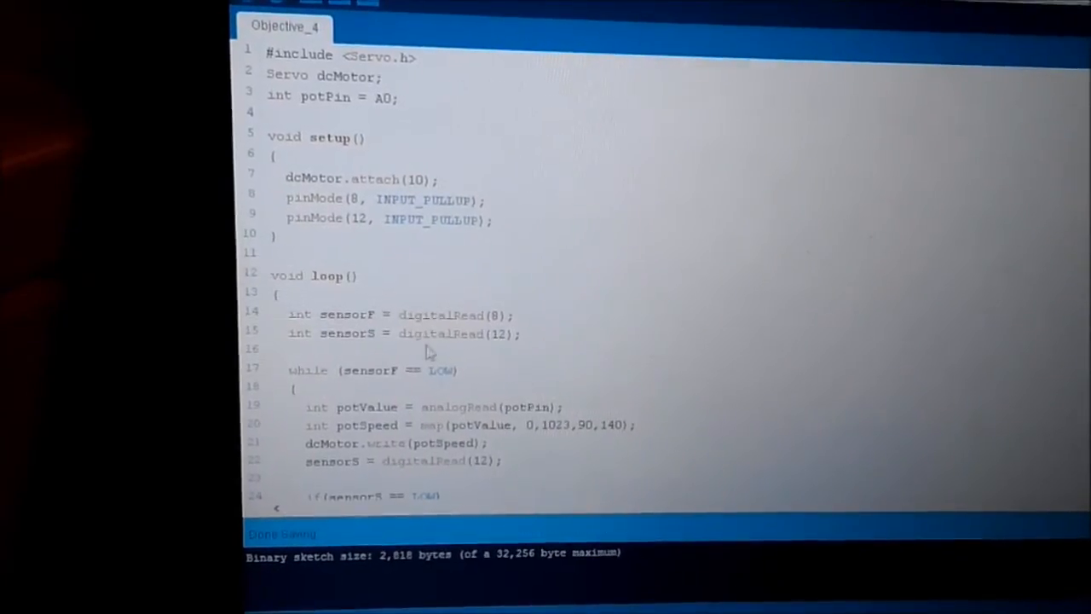
Scroll down to Objective_4's loop code, where pin 12 reading LOW stops the motor.
{"action": "scroll", "scroll_direction": "down", "scroll_amount": 3}
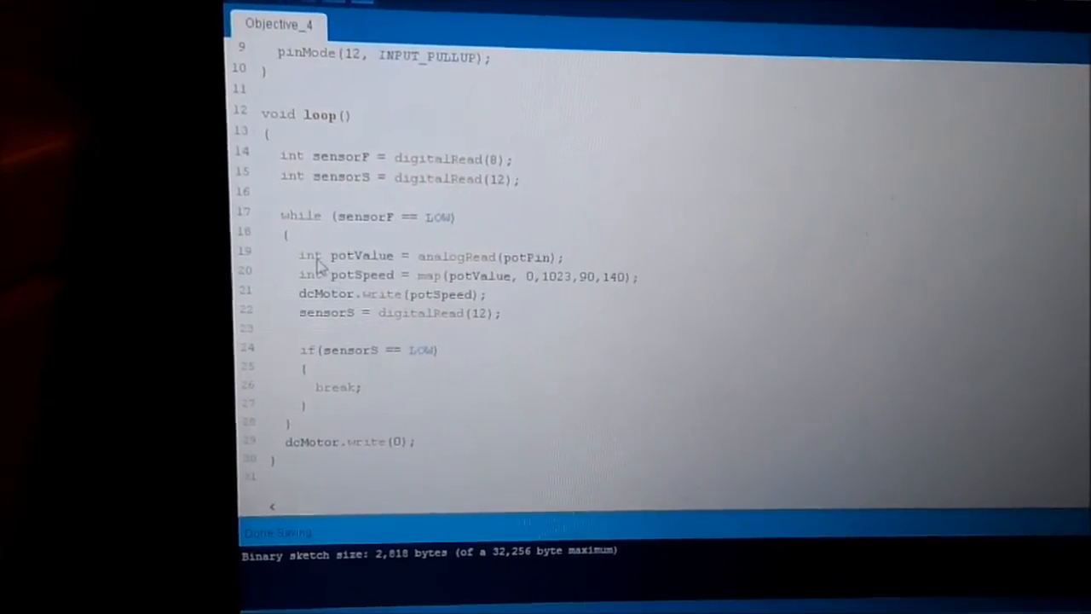